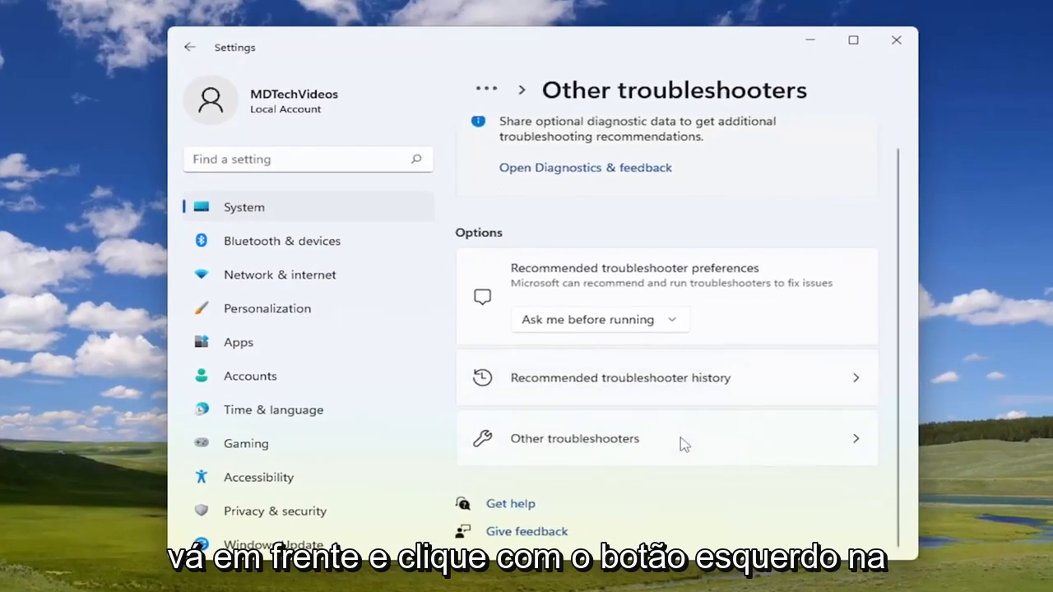
Run the Recording Audio troubleshooter from the Other troubleshooters list
{"action": "left_click", "coordinate": [574, 439]}
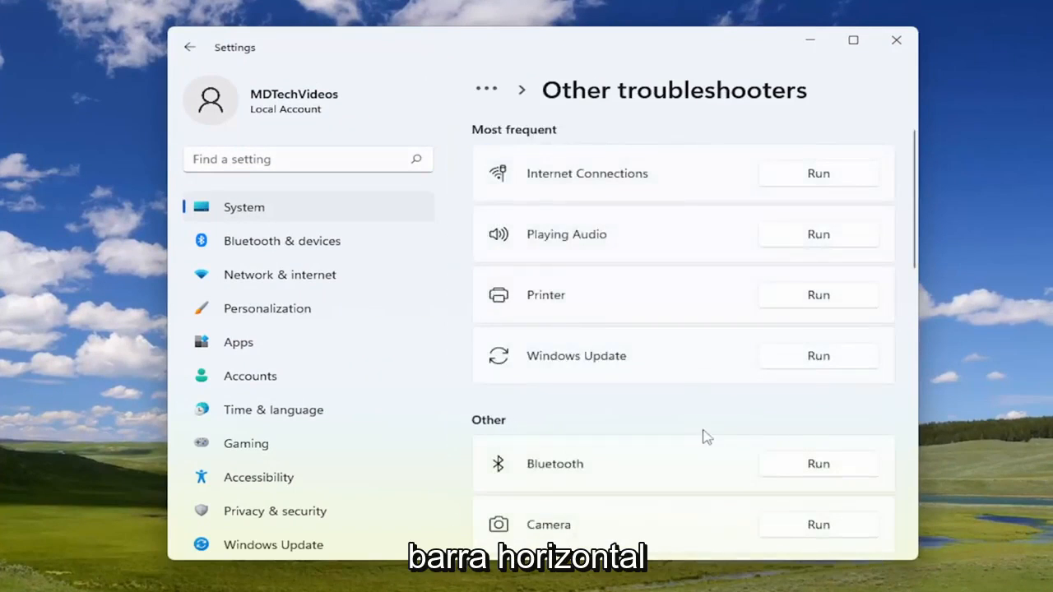
{"action": "scroll", "scroll_direction": "down", "scroll_amount": 3}
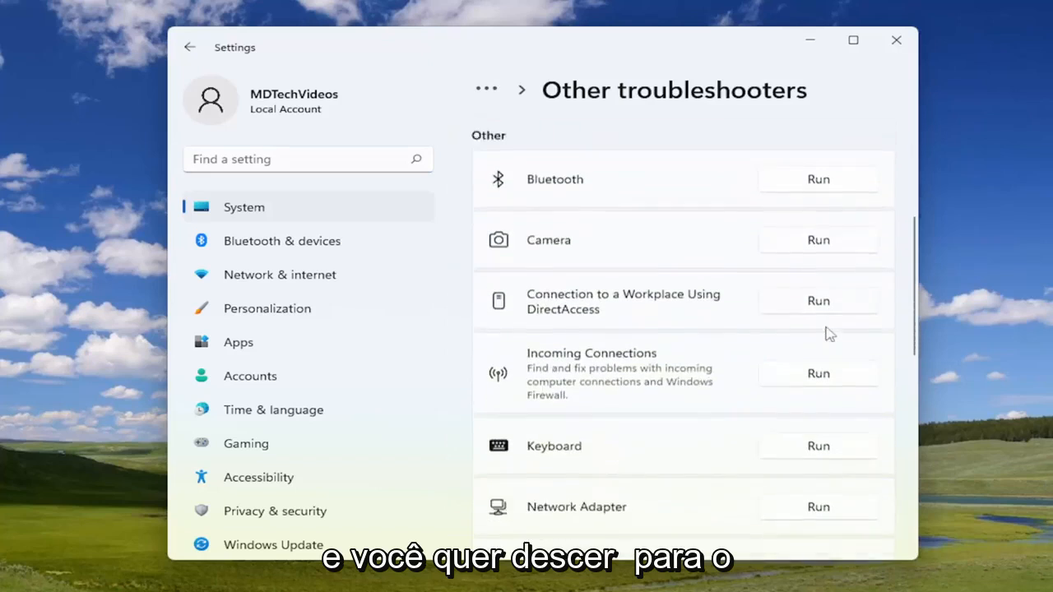
{"action": "scroll", "scroll_direction": "down", "scroll_amount": 3}
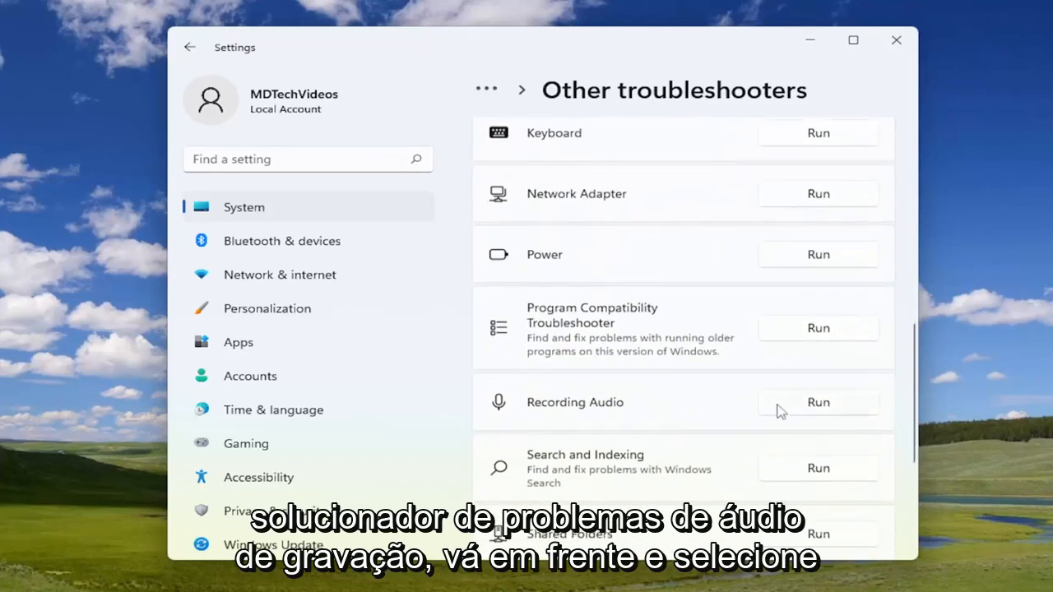
{"action": "left_click", "coordinate": [818, 403]}
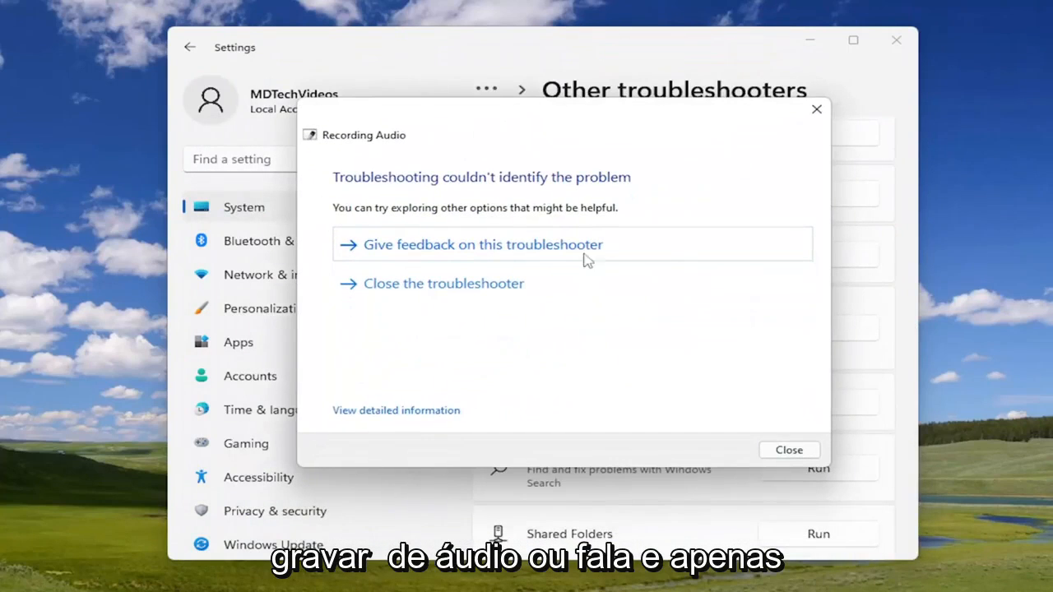
Close the finished Recording Audio troubleshooter
{"action": "left_click", "coordinate": [787, 450]}
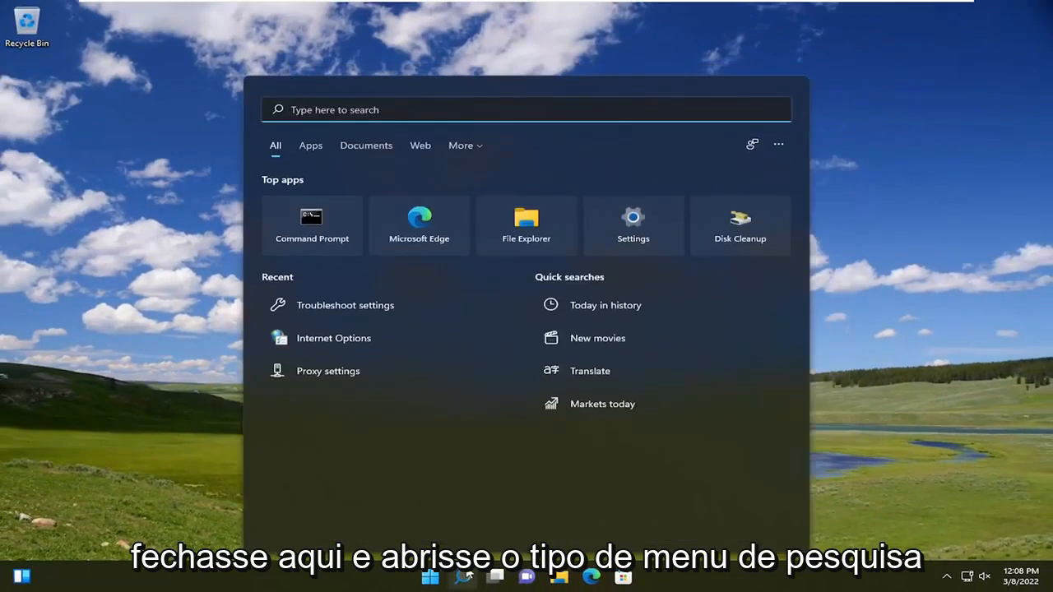
Search for 'control panel' and switch its view to Large icons
{"action": "type", "text": "control panel"}
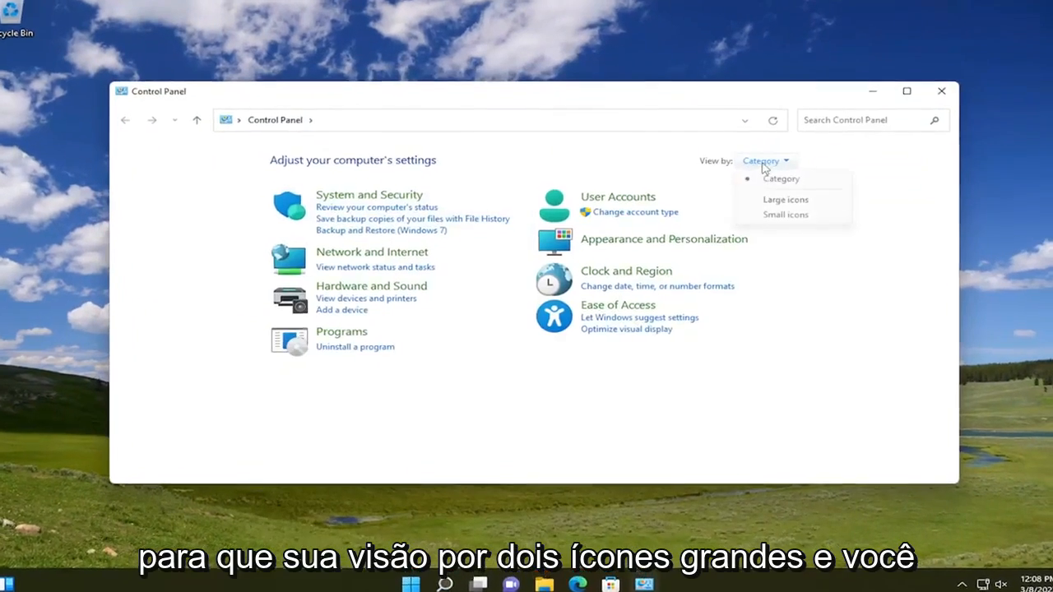
{"action": "left_click", "coordinate": [785, 199]}
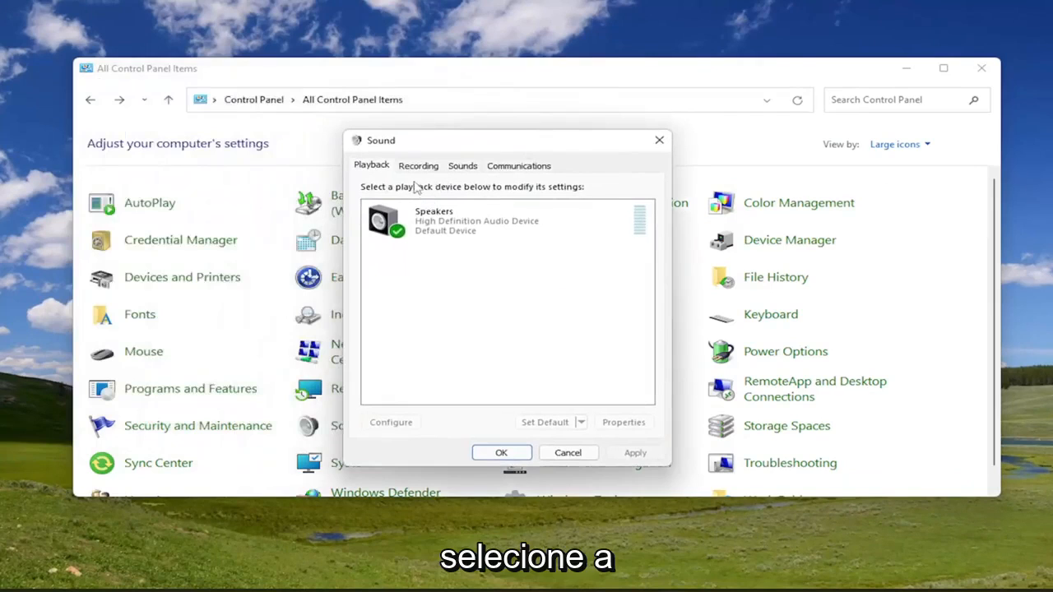
Uncheck exclusive control in the Microphone's Advanced properties and apply the change
{"action": "left_click", "coordinate": [417, 165]}
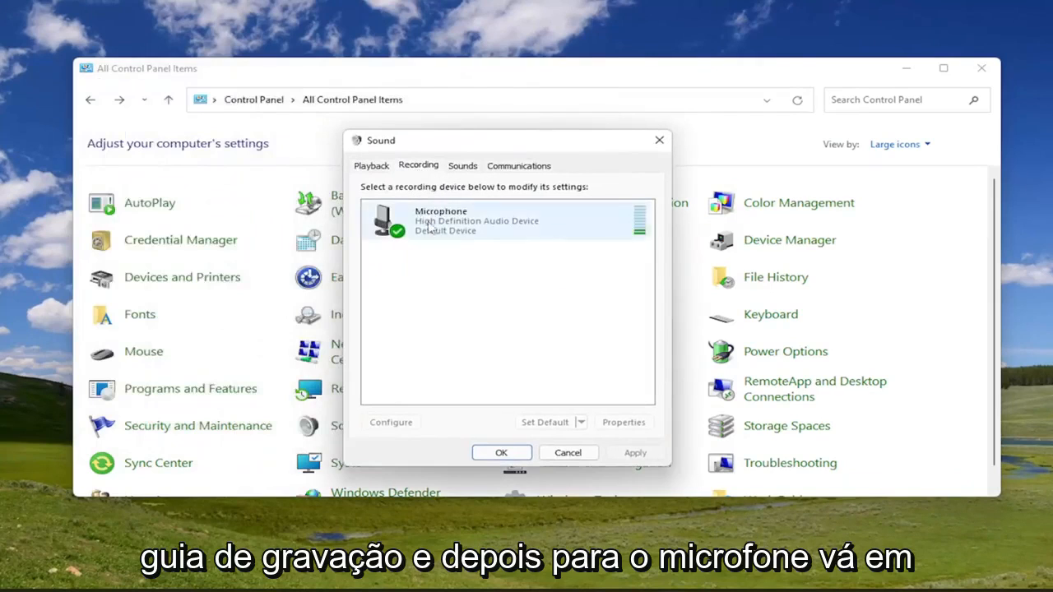
{"action": "left_click", "coordinate": [506, 220]}
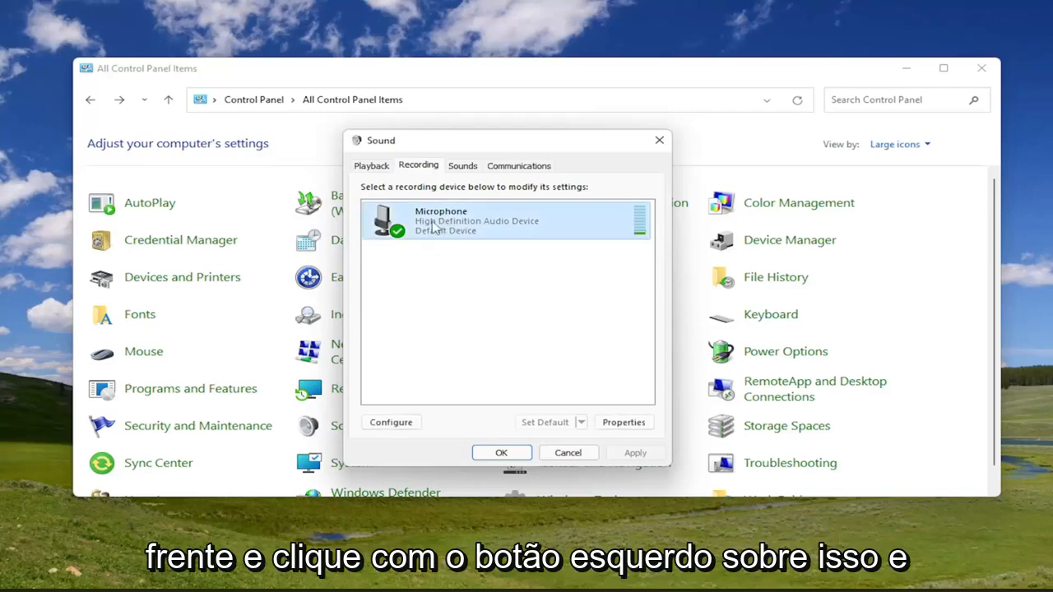
{"action": "left_click", "coordinate": [623, 422]}
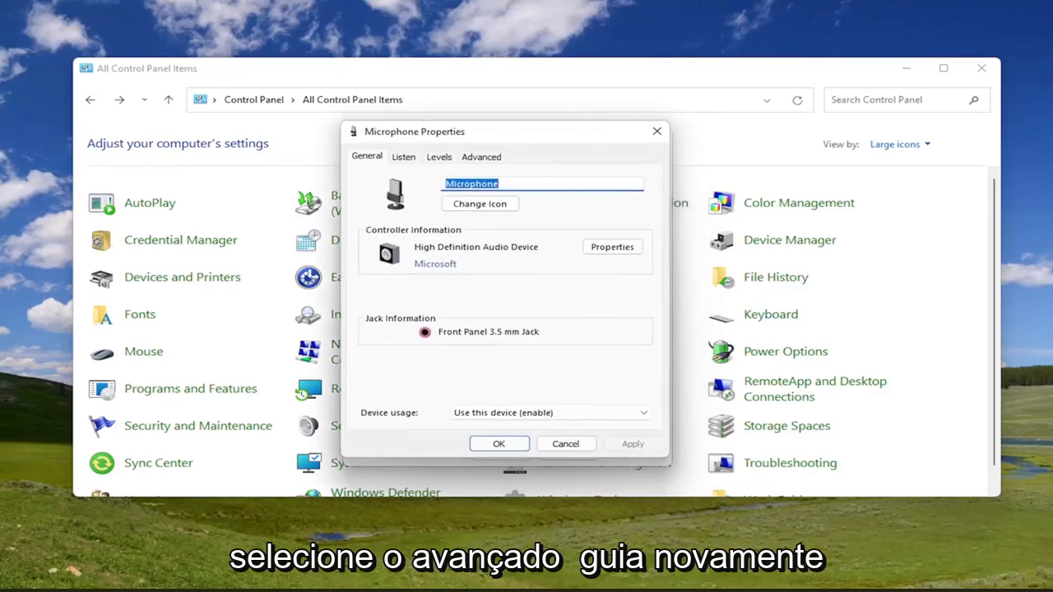
{"action": "left_click", "coordinate": [480, 156]}
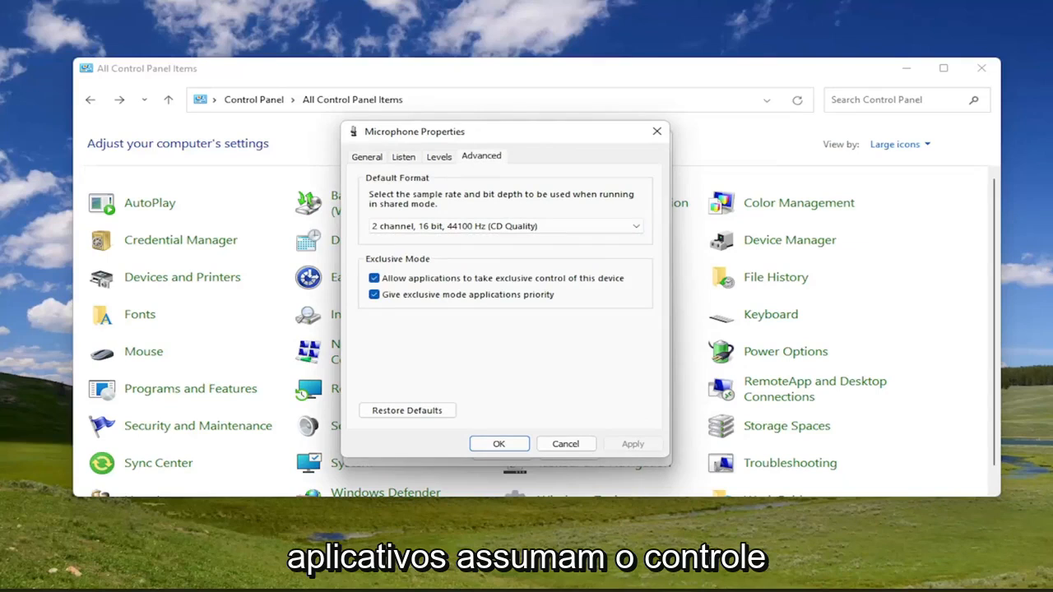
{"action": "left_click", "coordinate": [373, 278]}
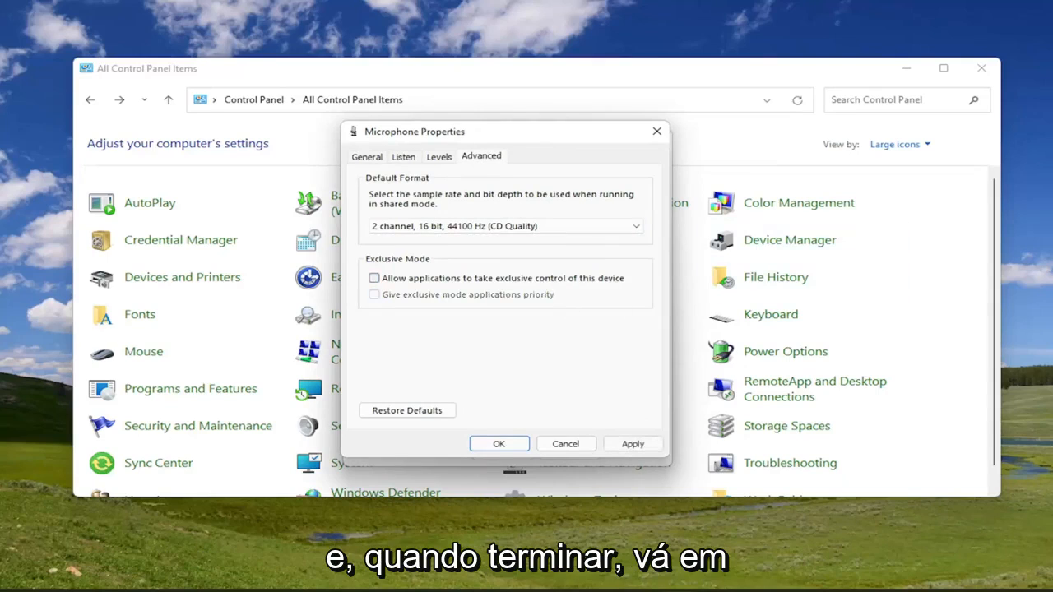
{"action": "left_click", "coordinate": [499, 443]}
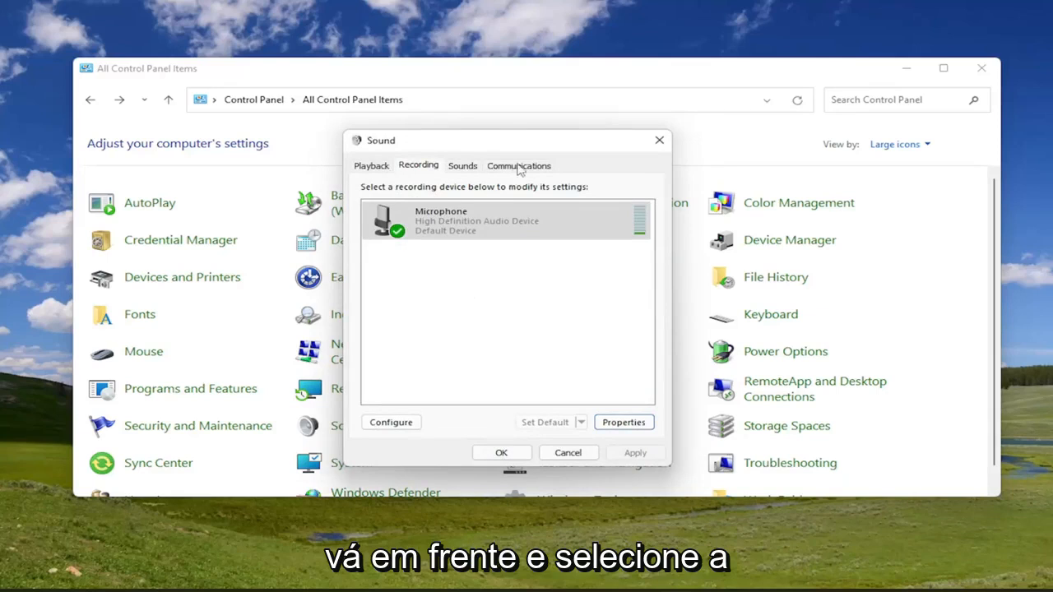
Set communications activity to Do nothing and confirm the Sound dialog
{"action": "left_click", "coordinate": [519, 166]}
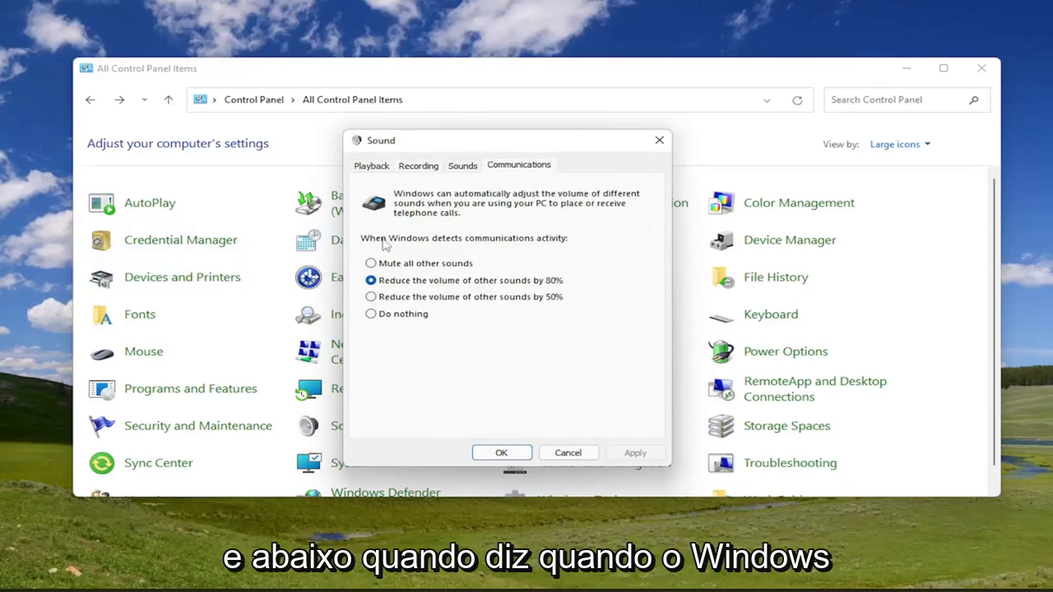
{"action": "mouse_move", "coordinate": [540, 252]}
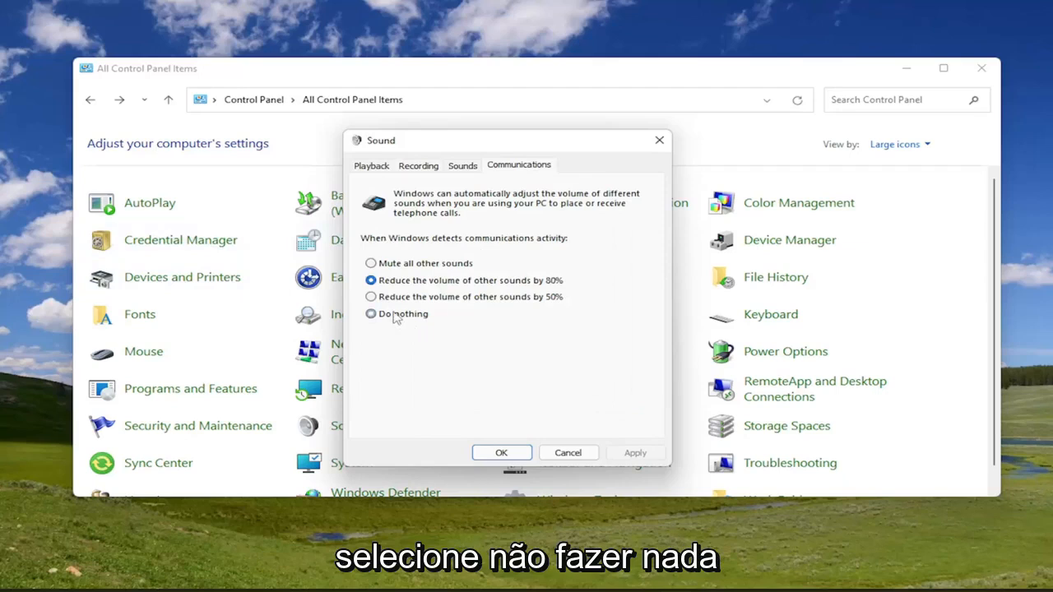
{"action": "left_click", "coordinate": [371, 314]}
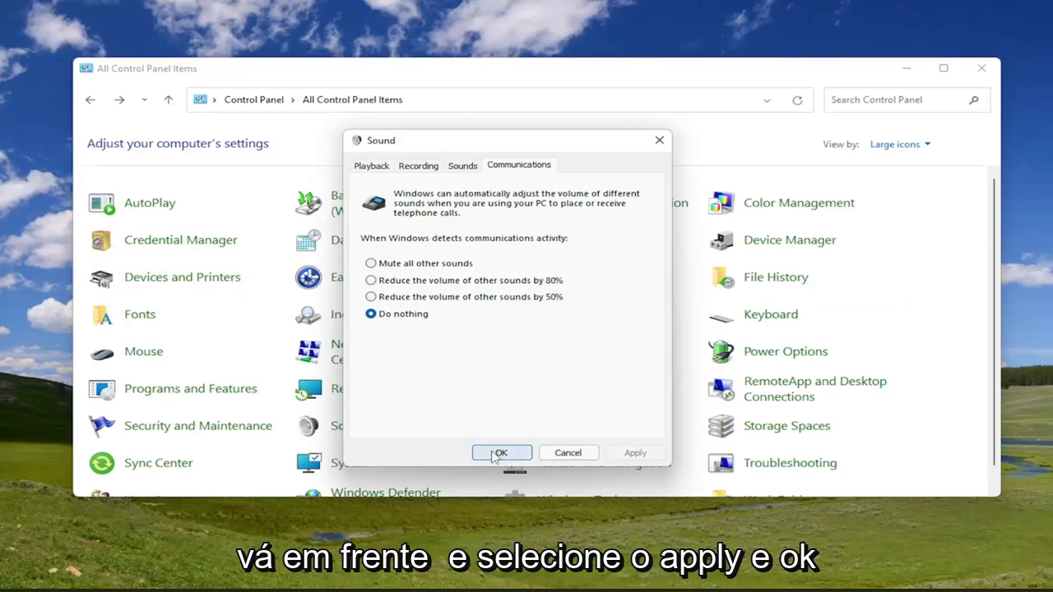
{"action": "left_click", "coordinate": [501, 452]}
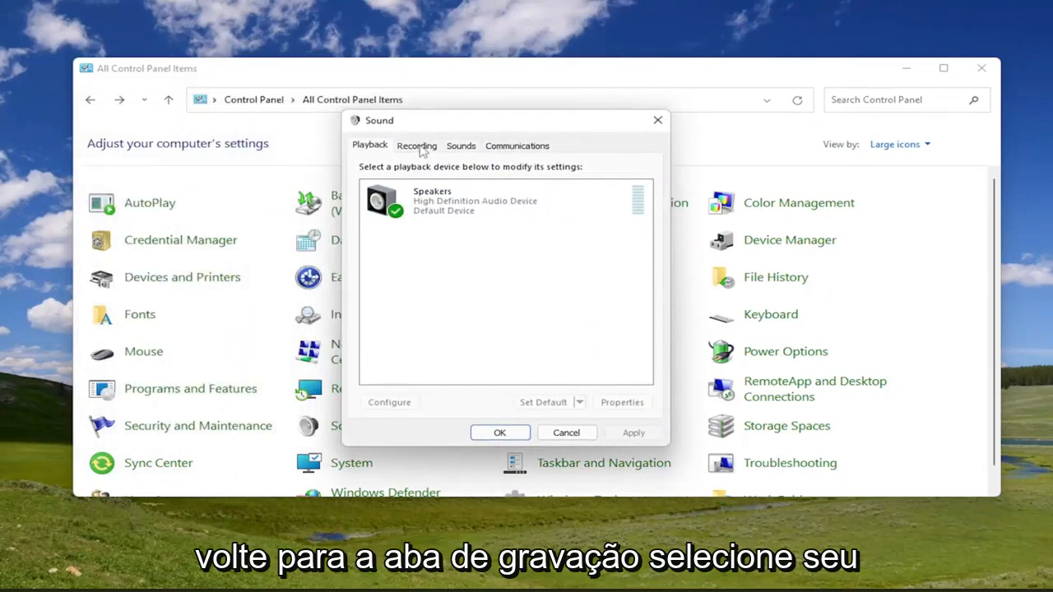
Check the Microphone's Levels tab shows 96 with +10 dB boost, then close properties
{"action": "left_click", "coordinate": [417, 146]}
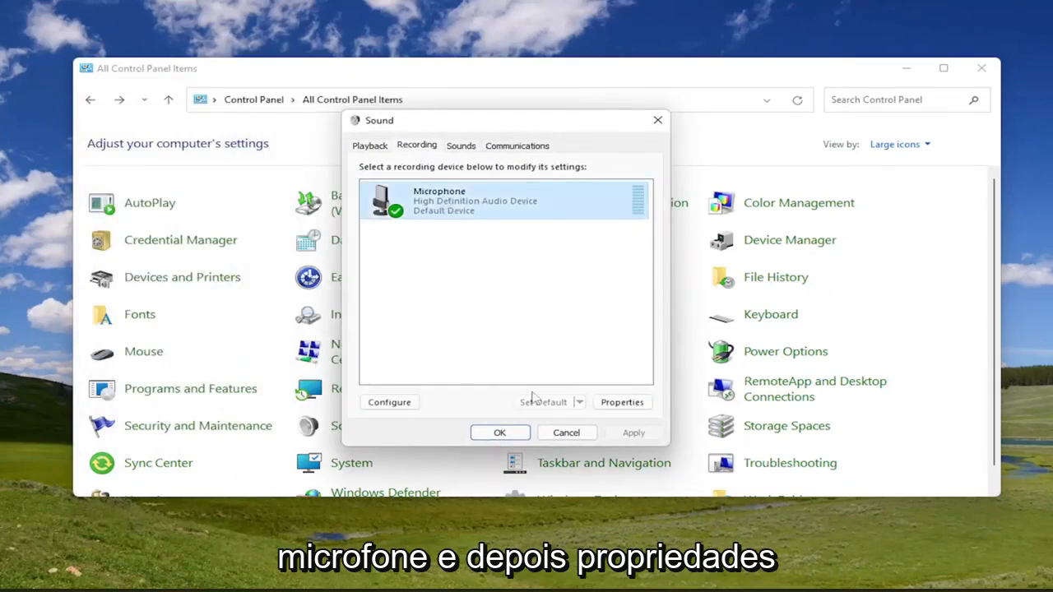
{"action": "left_click", "coordinate": [622, 402]}
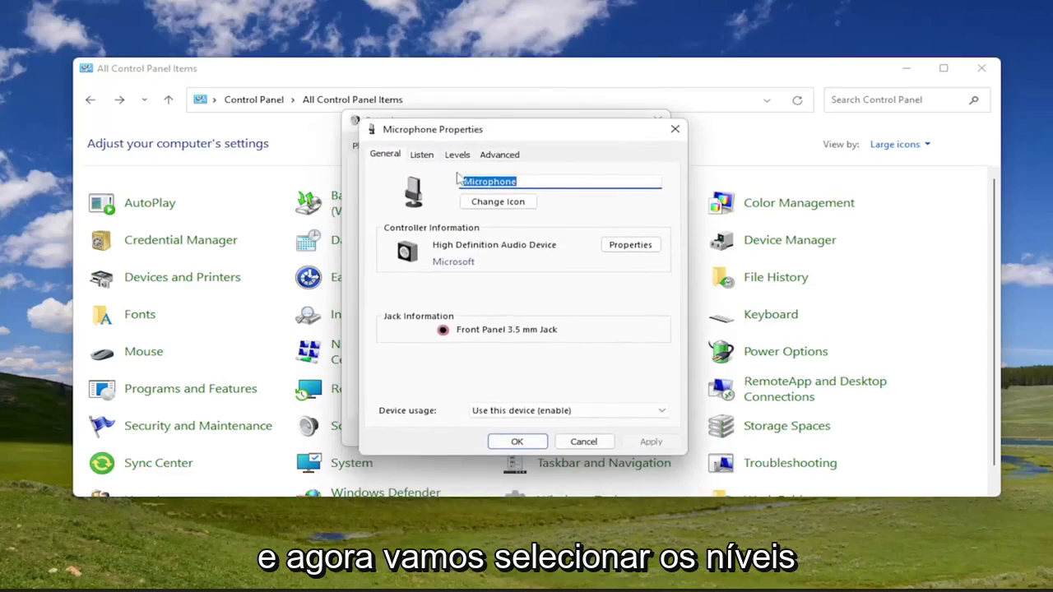
{"action": "left_click", "coordinate": [457, 155]}
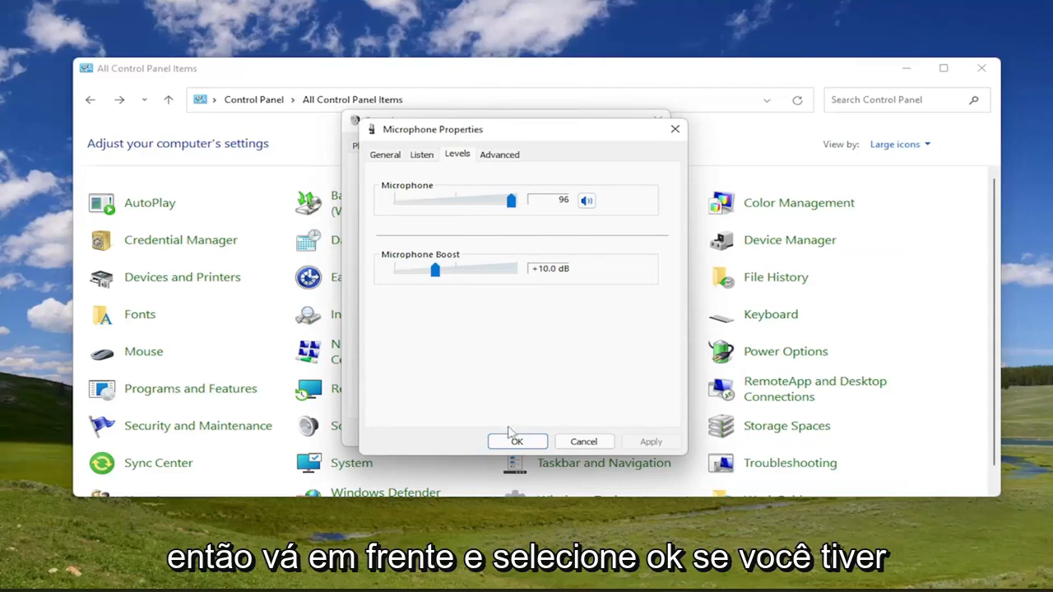
{"action": "left_click", "coordinate": [516, 440]}
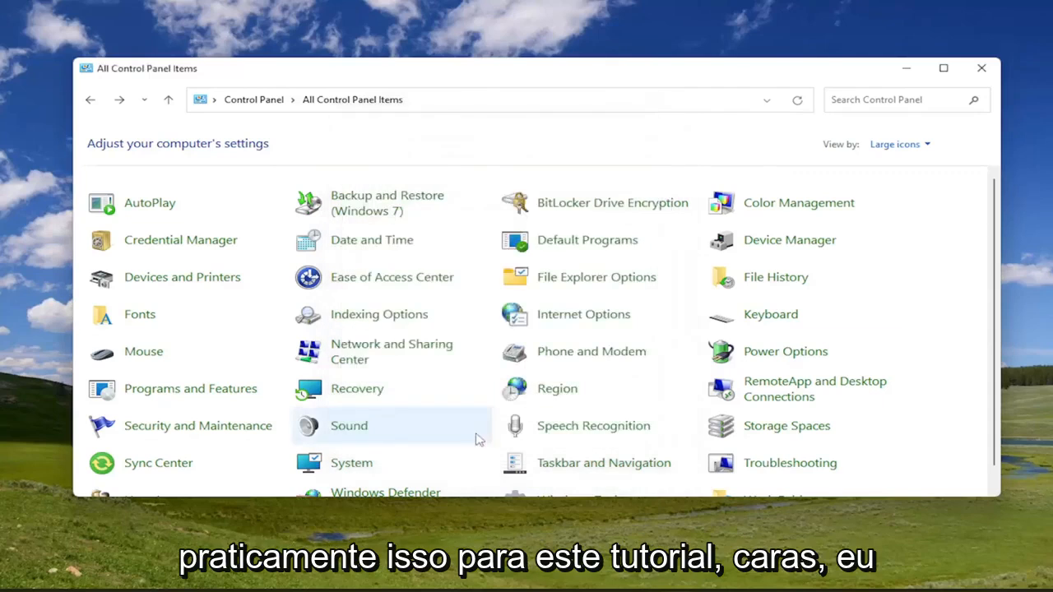
{"action": "mouse_move", "coordinate": [378, 314]}
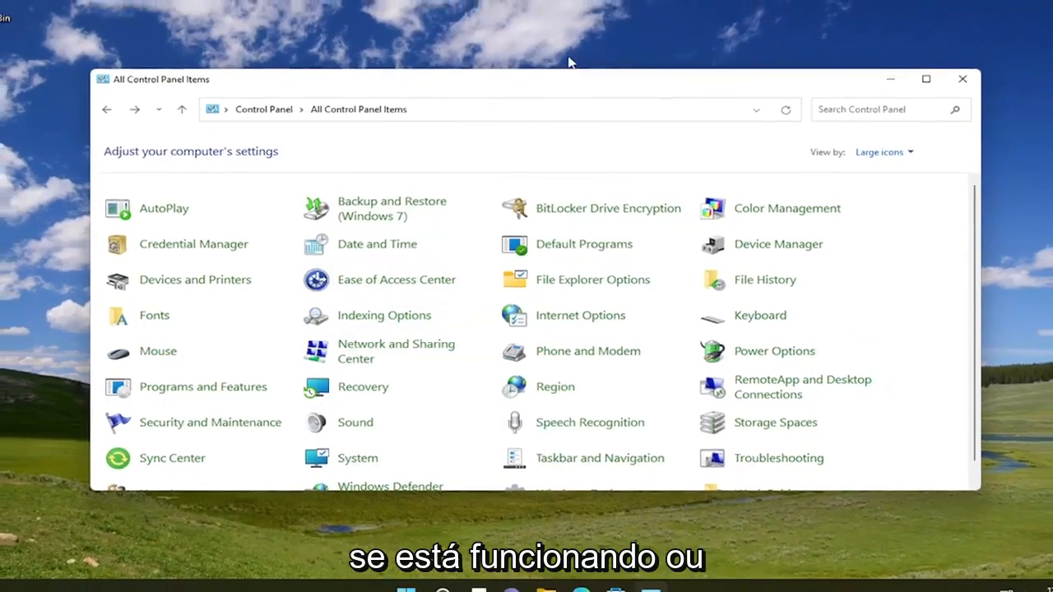
Close the Control Panel window to return to the desktop
{"action": "left_click", "coordinate": [961, 79]}
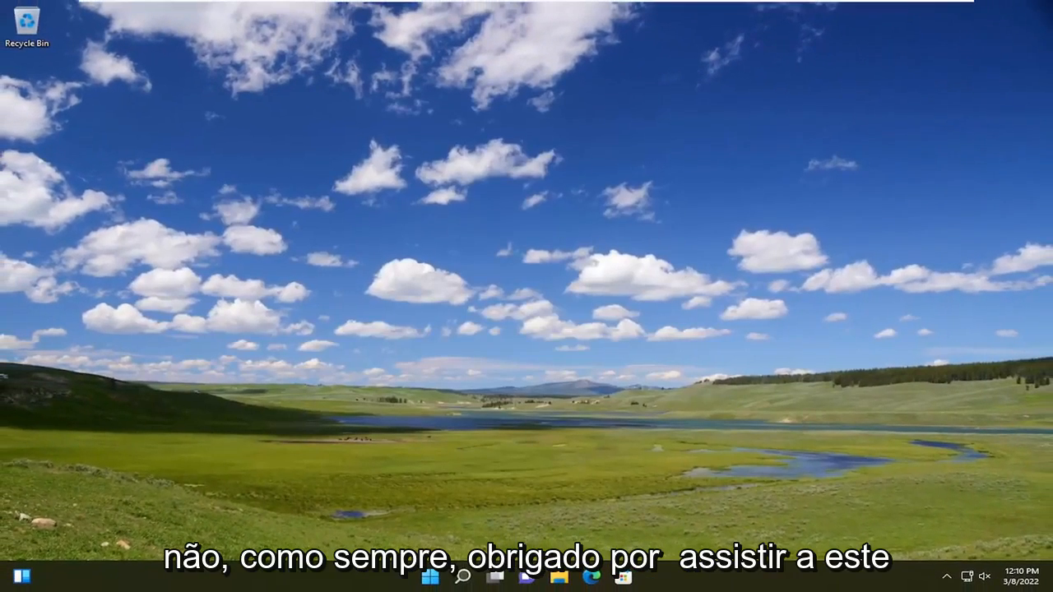